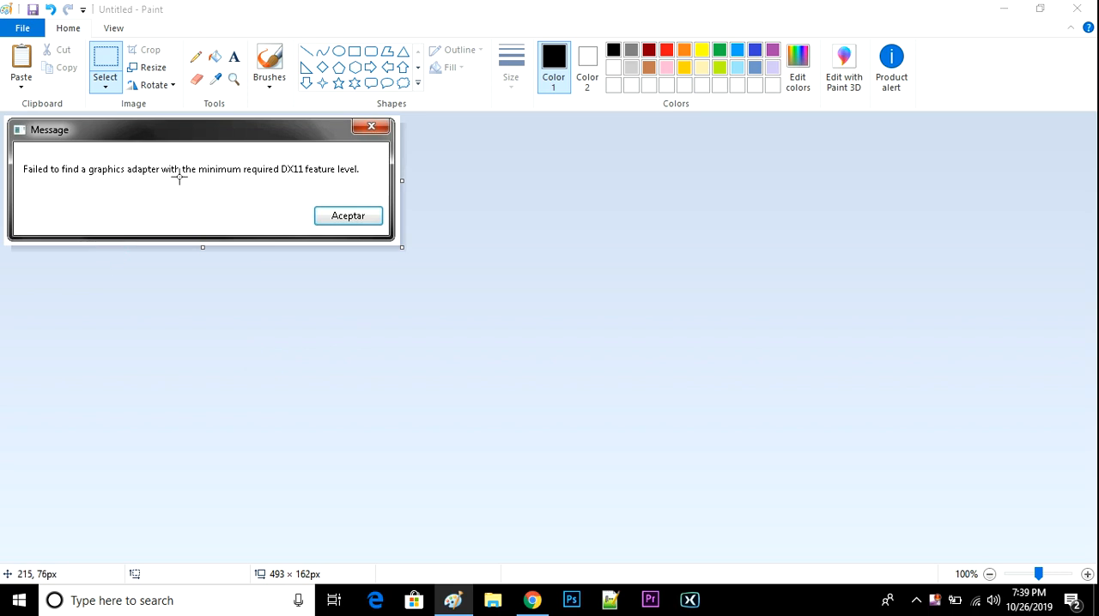
mouse_move(282, 180)
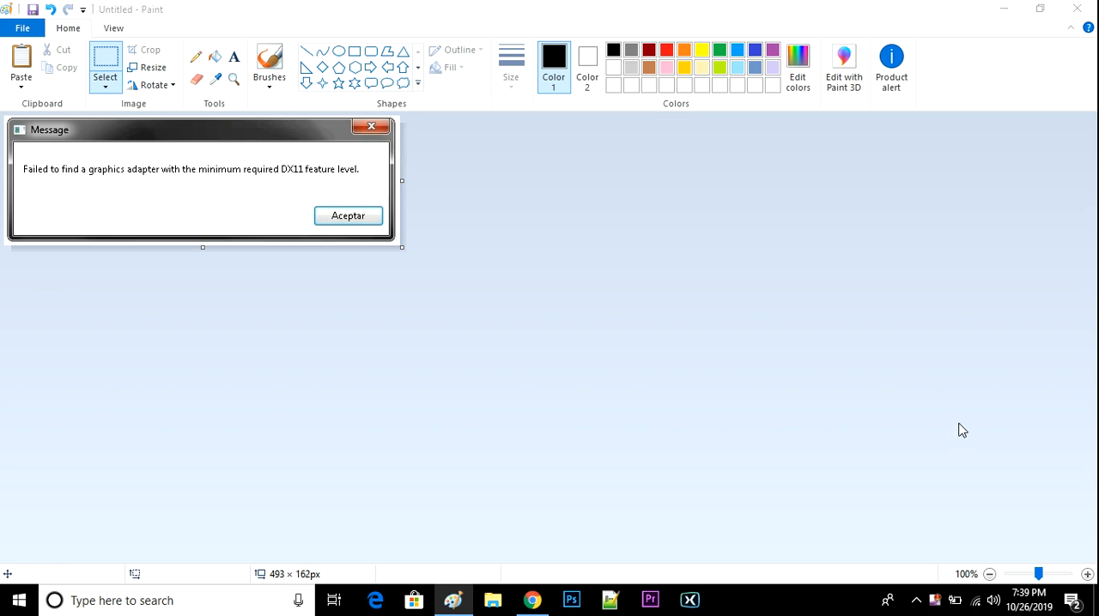
mouse_move(982, 481)
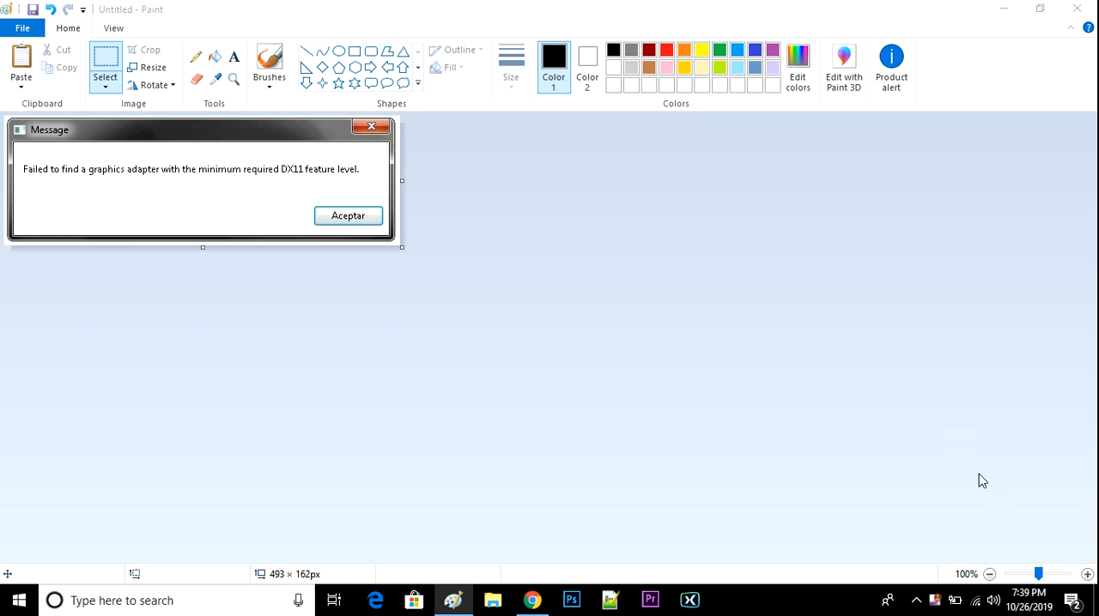
mouse_move(275, 175)
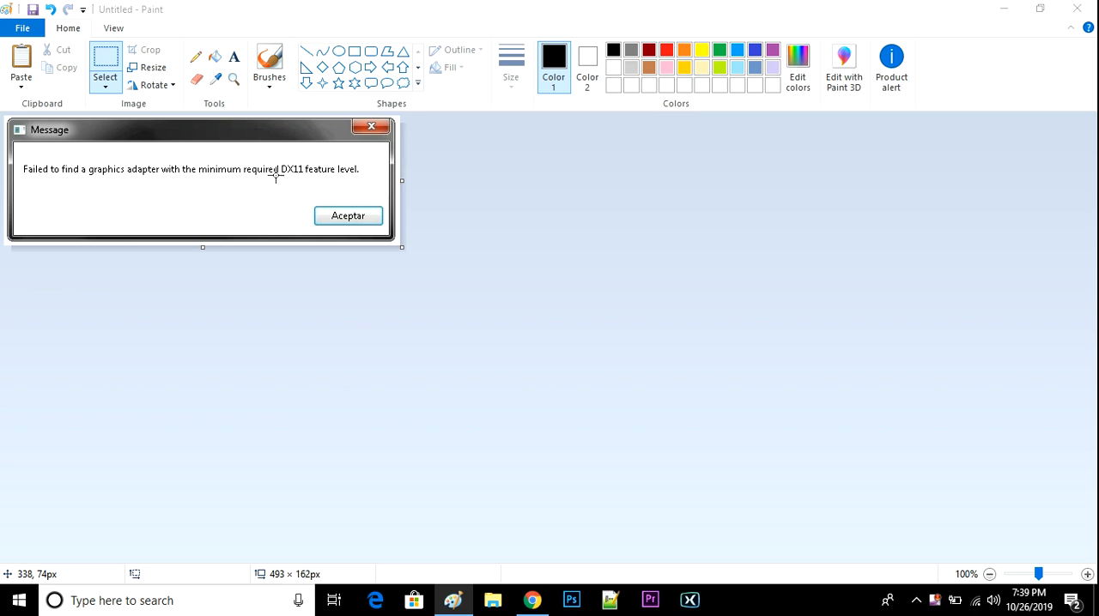
mouse_move(321, 182)
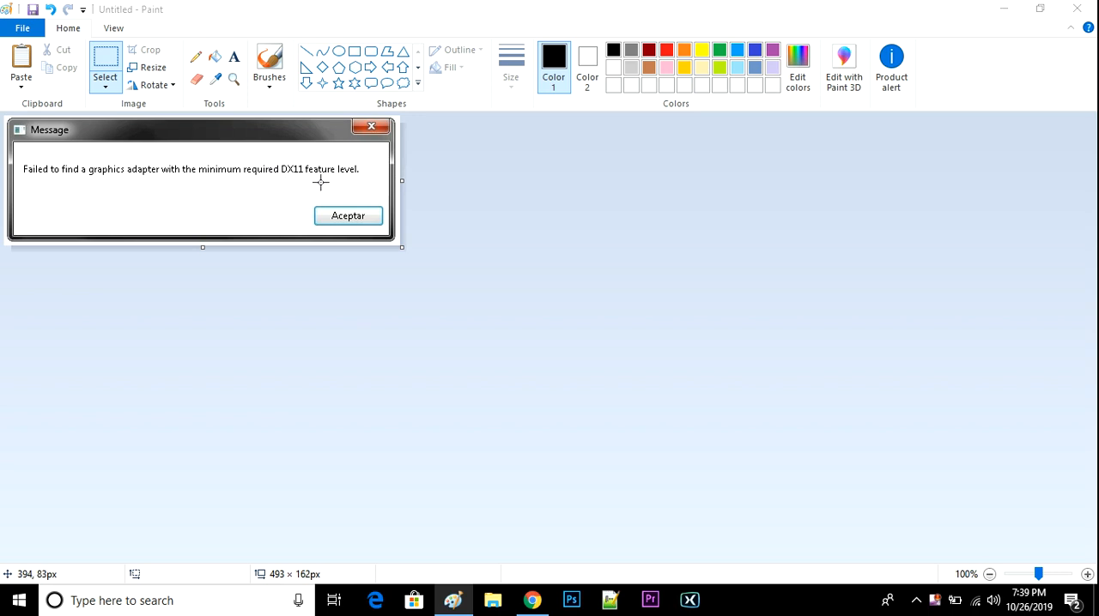
mouse_move(323, 182)
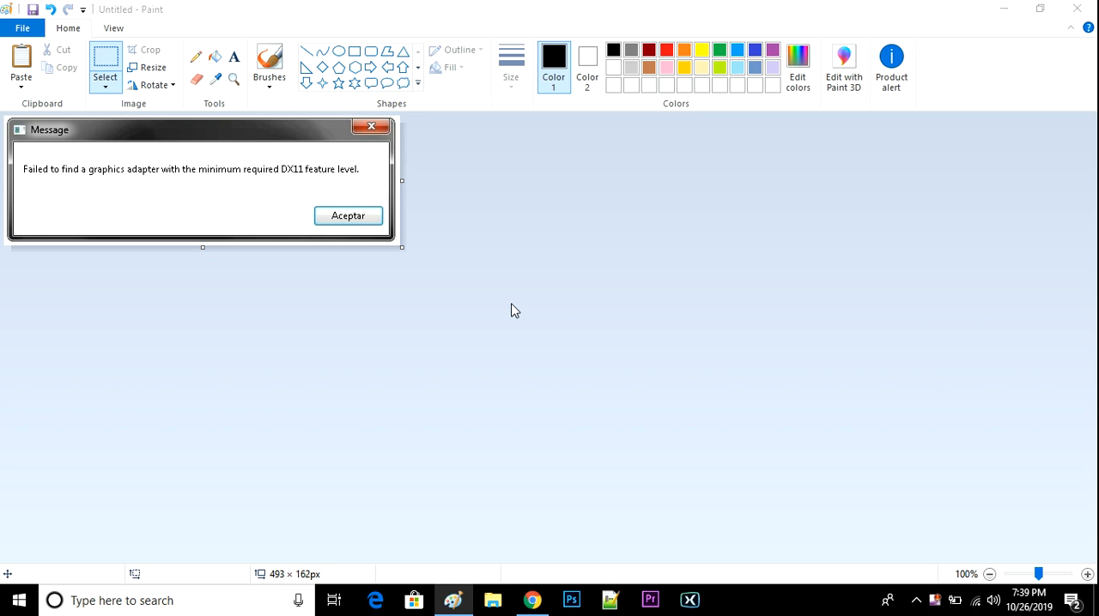
Search 'dxdiag' from the Start menu so the run command shows as best match
left_click(17, 601)
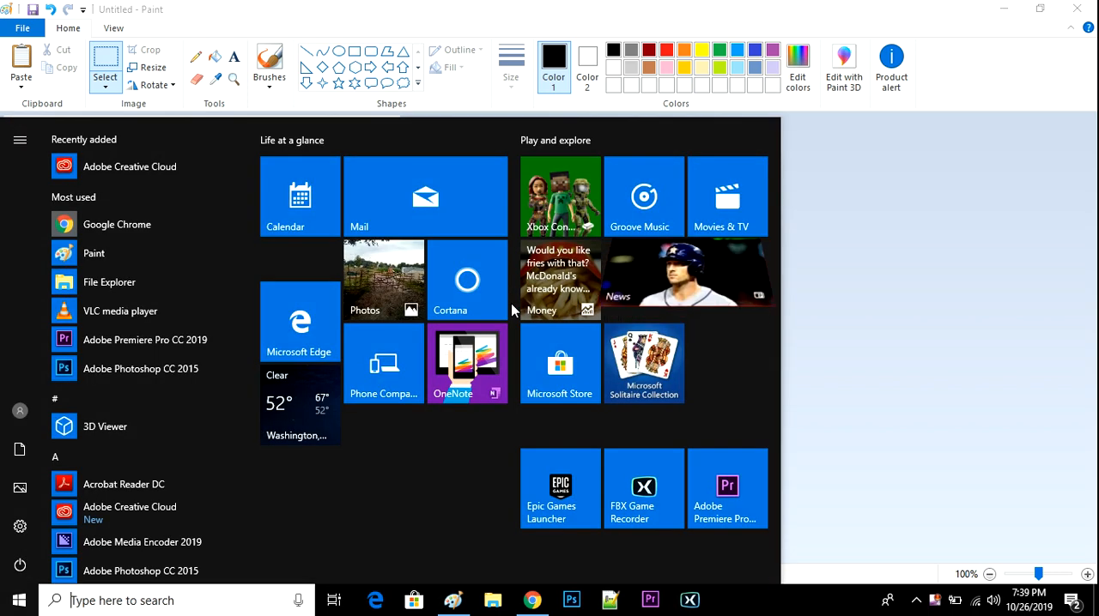
type("d")
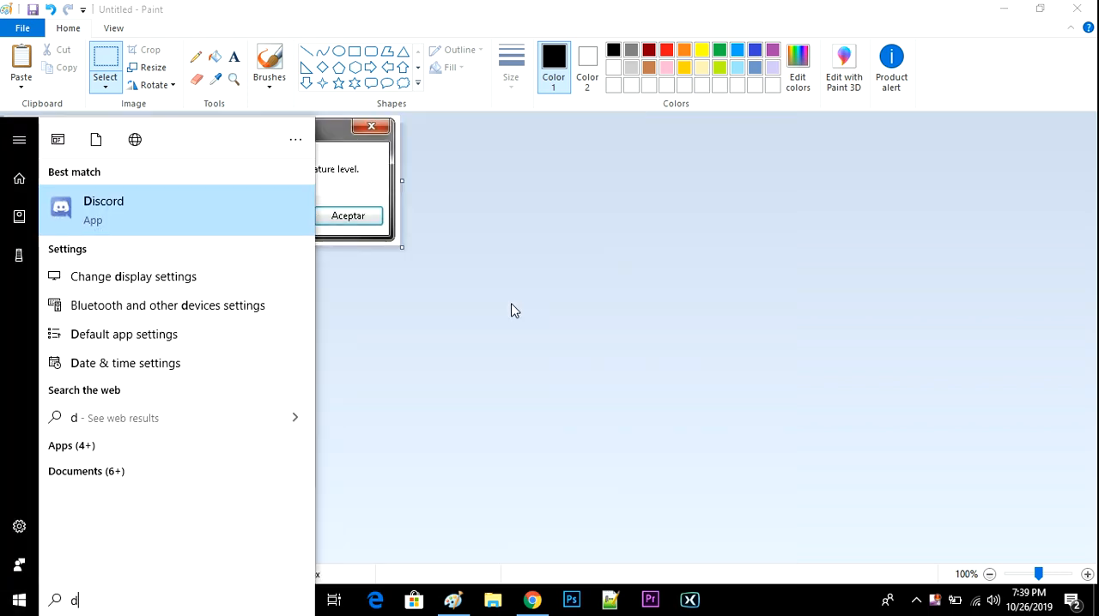
type("x")
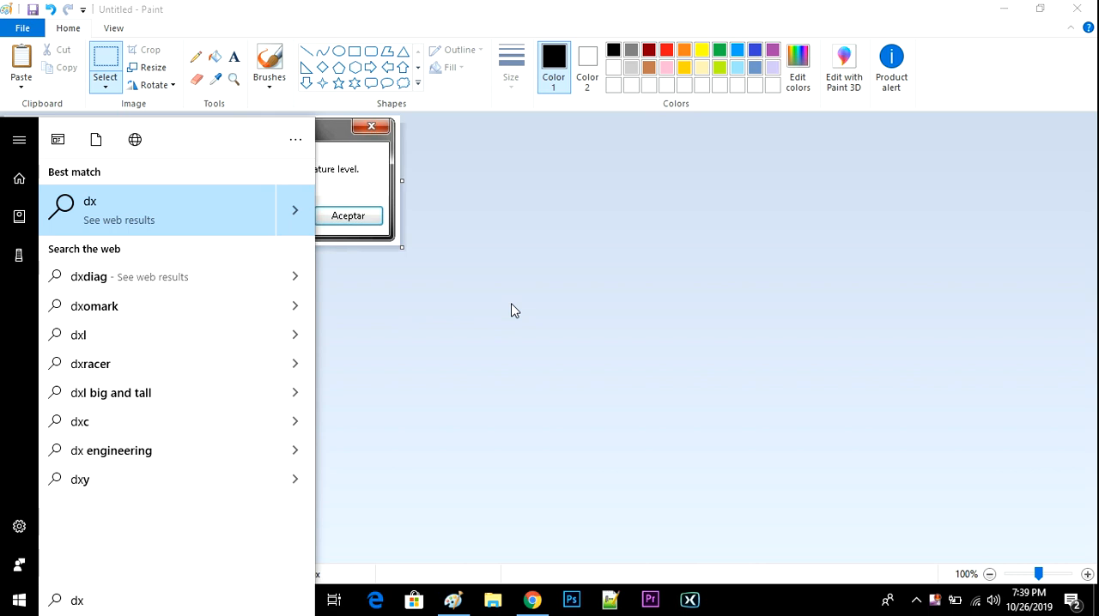
type("diag")
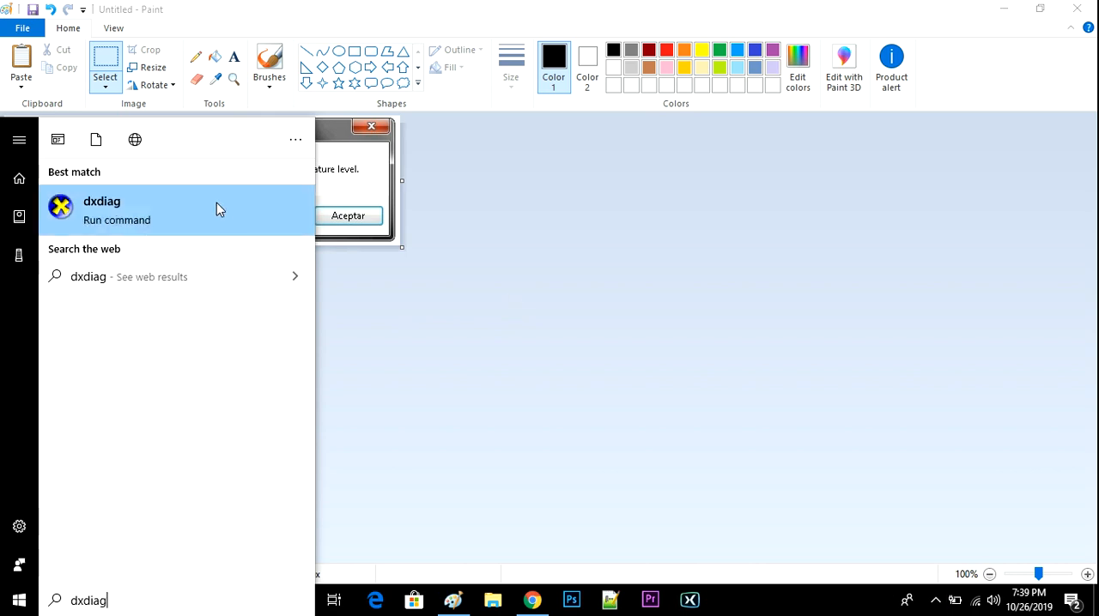